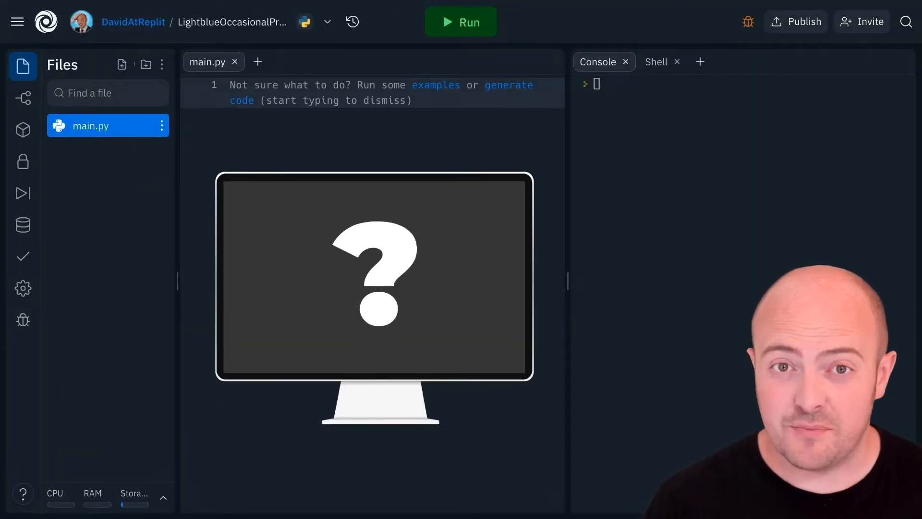
# Store input("What's your name?: ") in myName and begin if myName == "David":
pyautogui.write('if play')
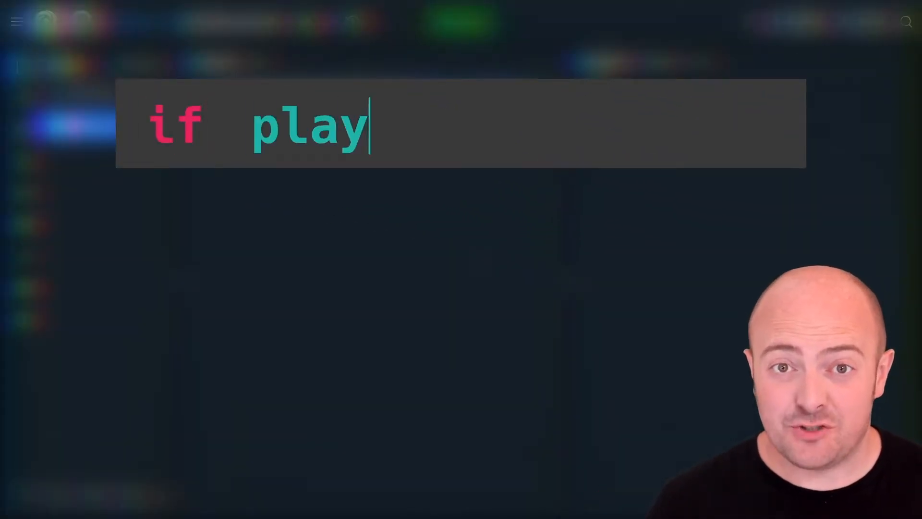
pyautogui.write('er ==')
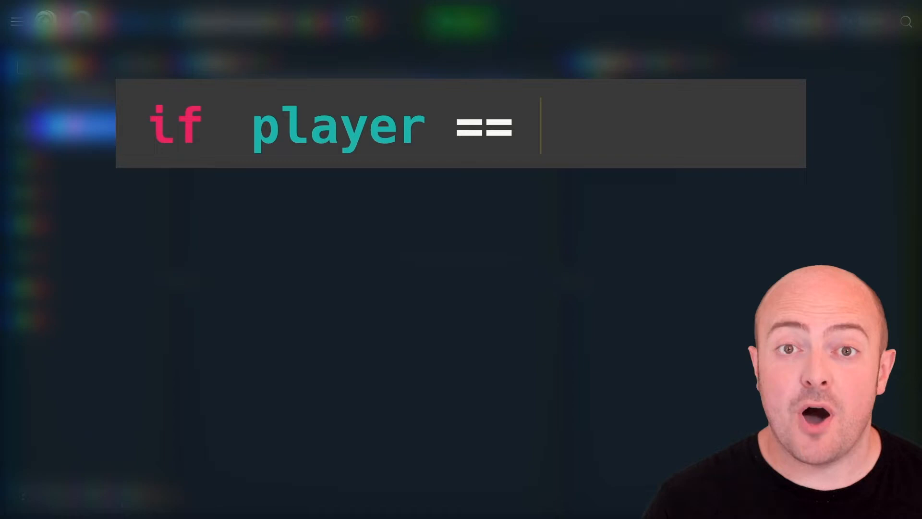
pyautogui.write('"Mark" :')
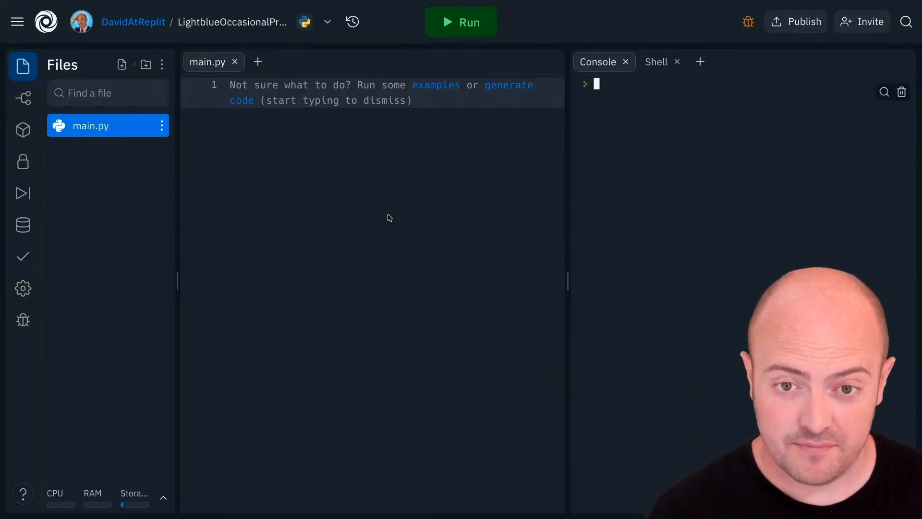
pyautogui.write('myName = input("What\'s your name ")')
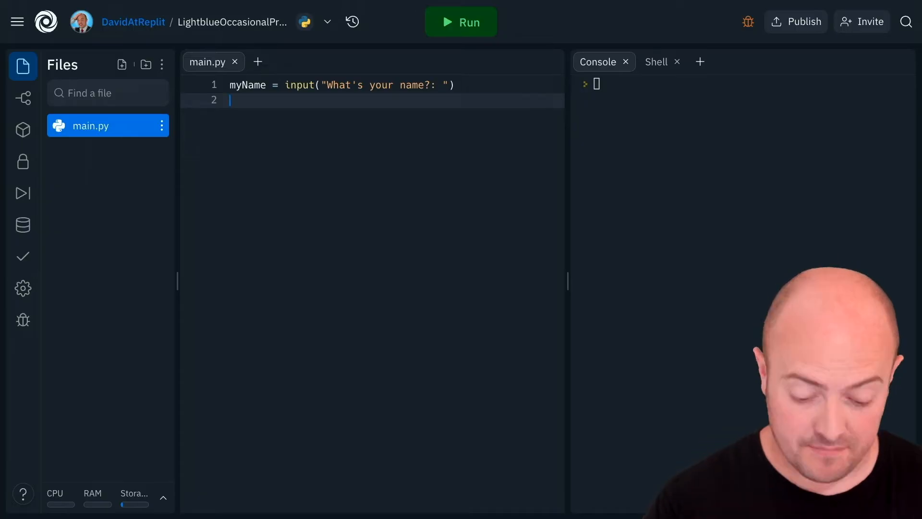
pyautogui.write('if myName == "David":')
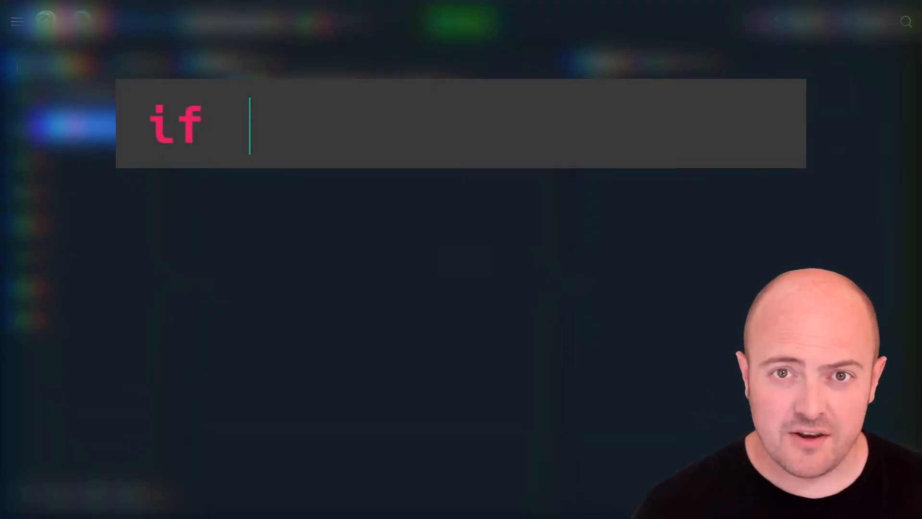
pyautogui.write('myName ==')
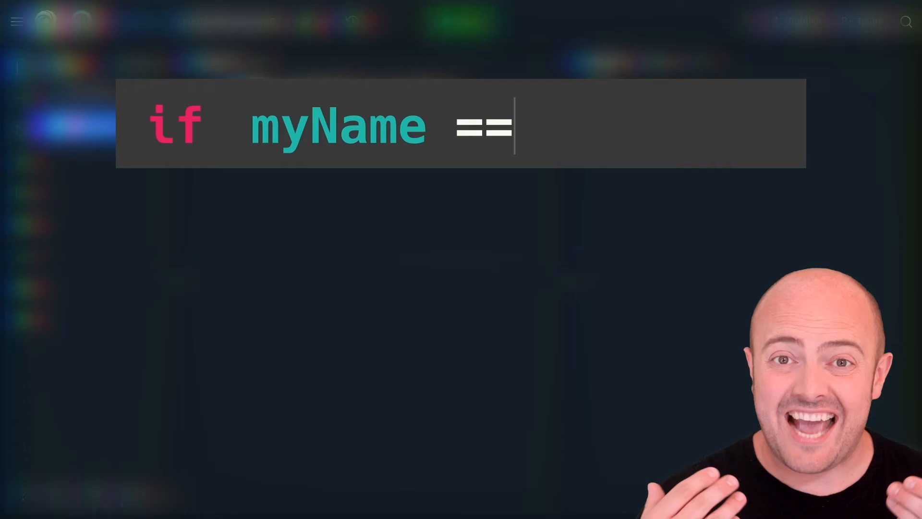
pyautogui.write('"David":')
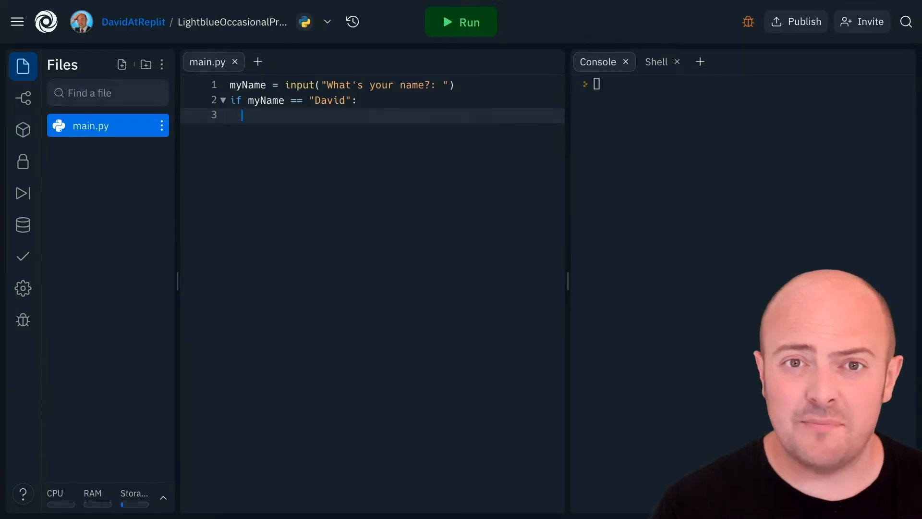
# Add an indented print("Welcome Dude!") line inside the David check
pyautogui.write('p')
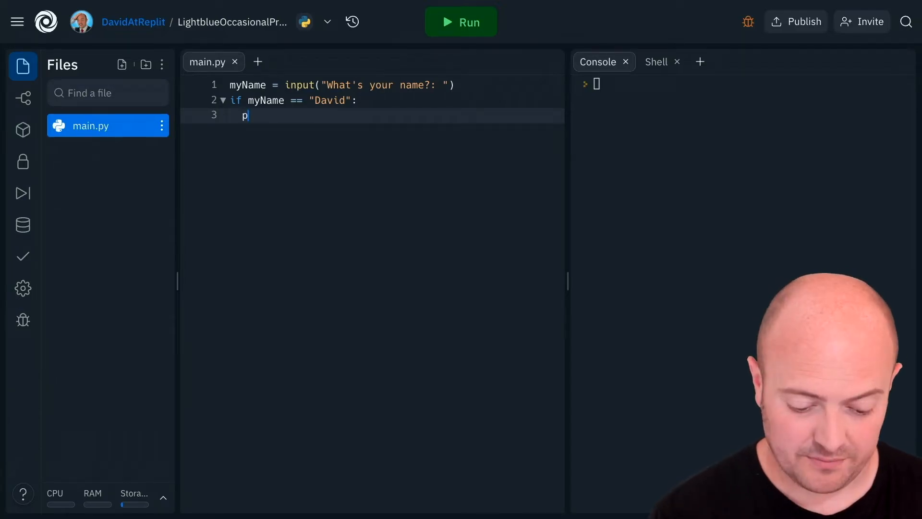
pyautogui.write('rint("Welcome Dude! H")')
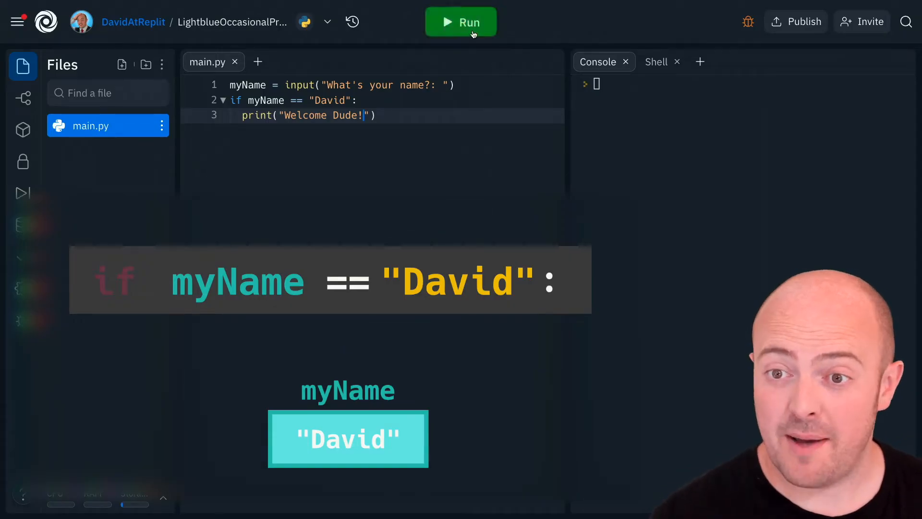
# Run the program and enter David to get the welcome message
pyautogui.click(461, 22)
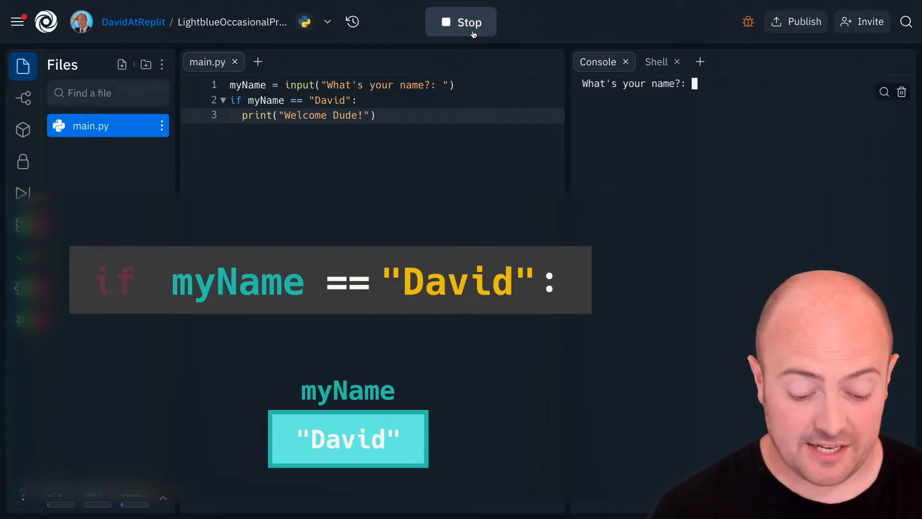
pyautogui.write('David')
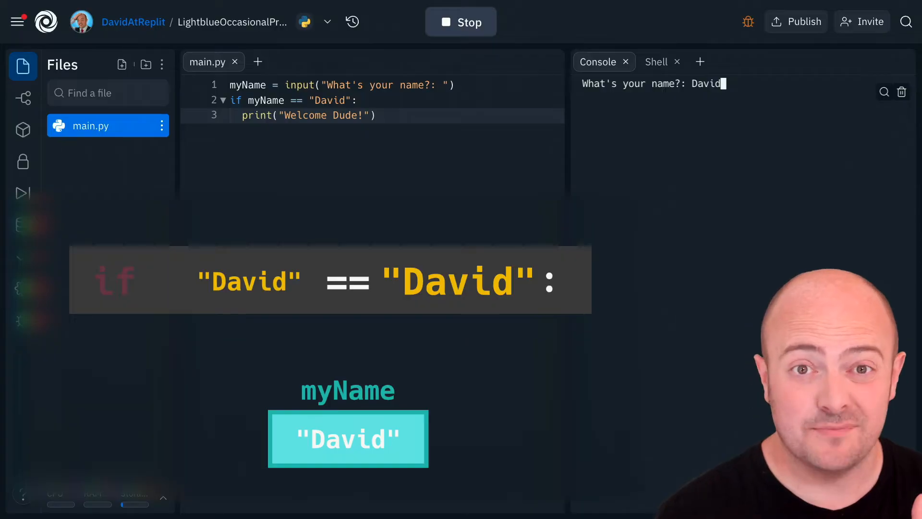
pyautogui.press('Enter')
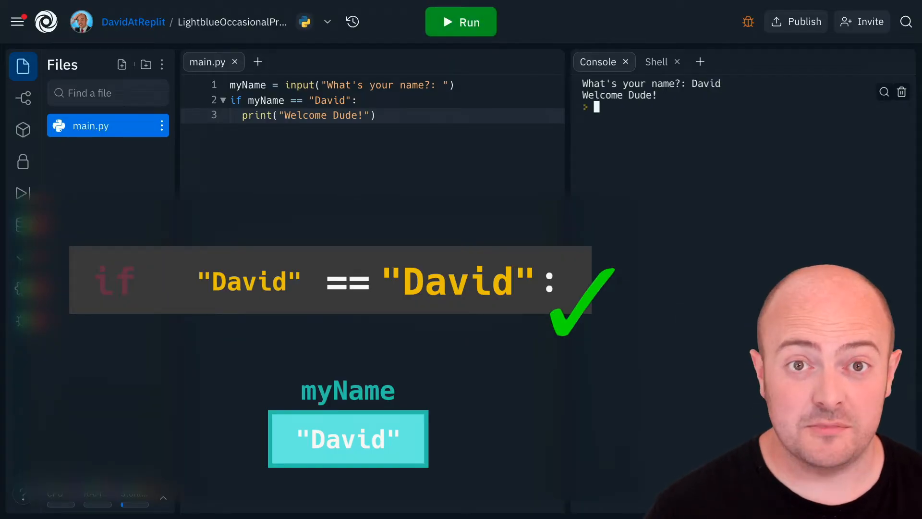
# Run twice more with Pamela and lowercase david, showing no greeting appears
pyautogui.click(461, 22)
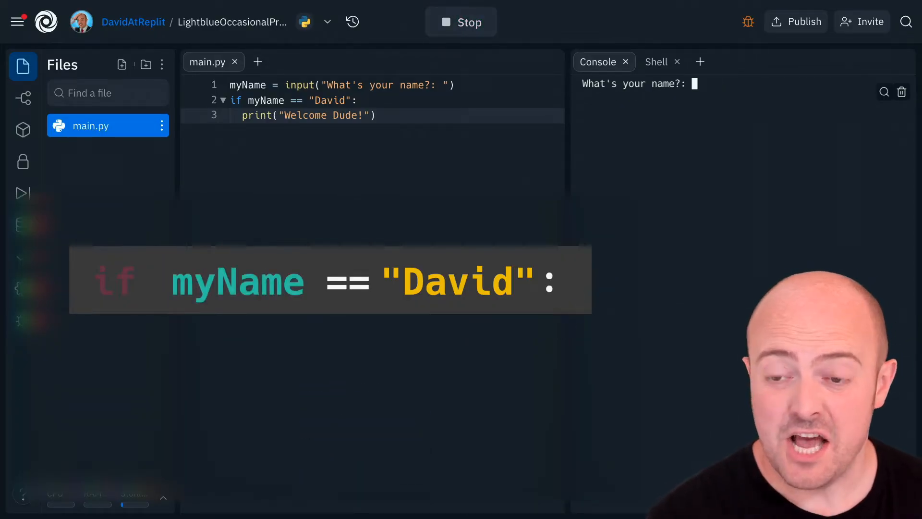
pyautogui.write('Pamela')
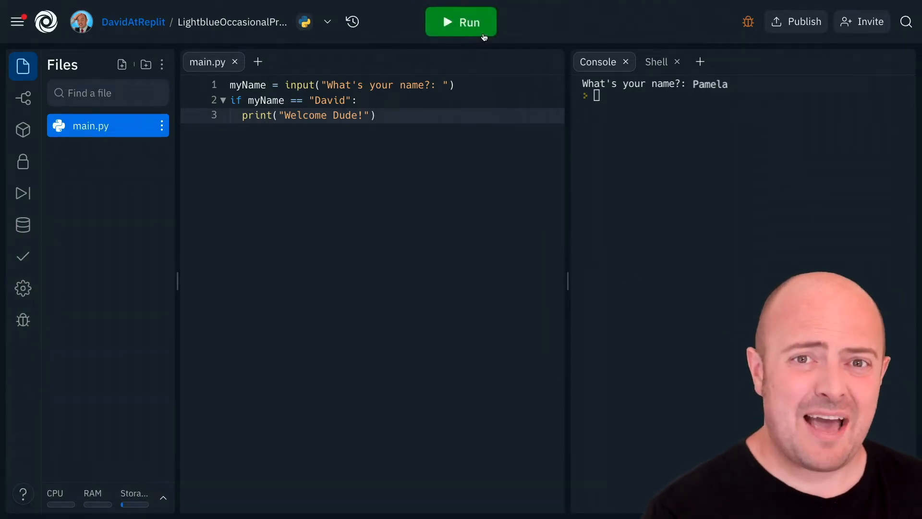
pyautogui.click(461, 22)
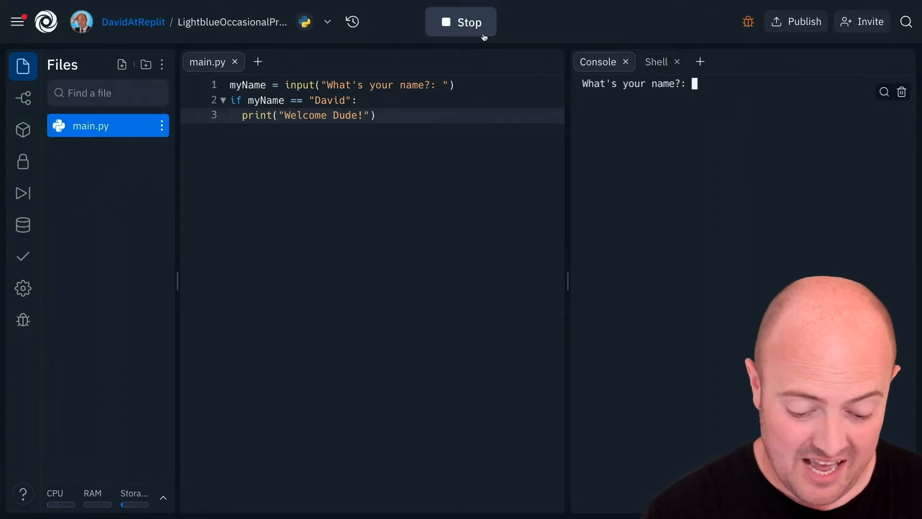
pyautogui.write('david')
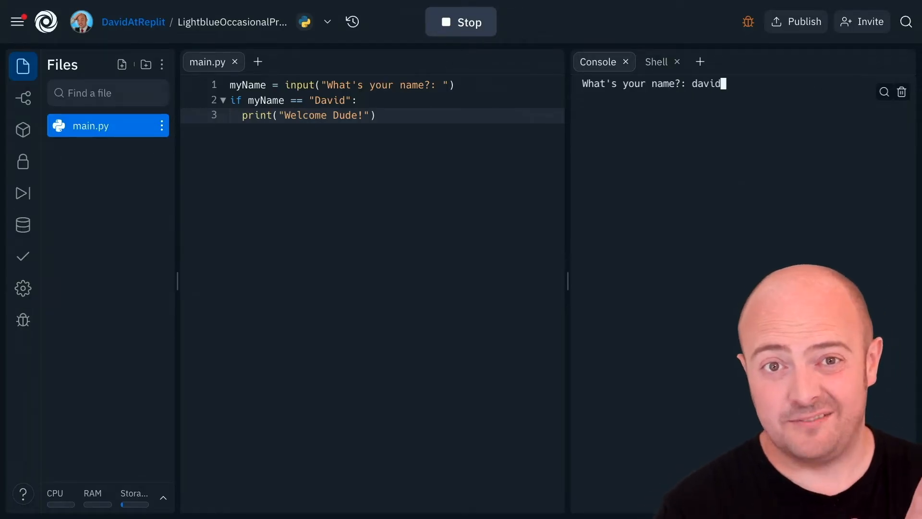
pyautogui.press('Enter')
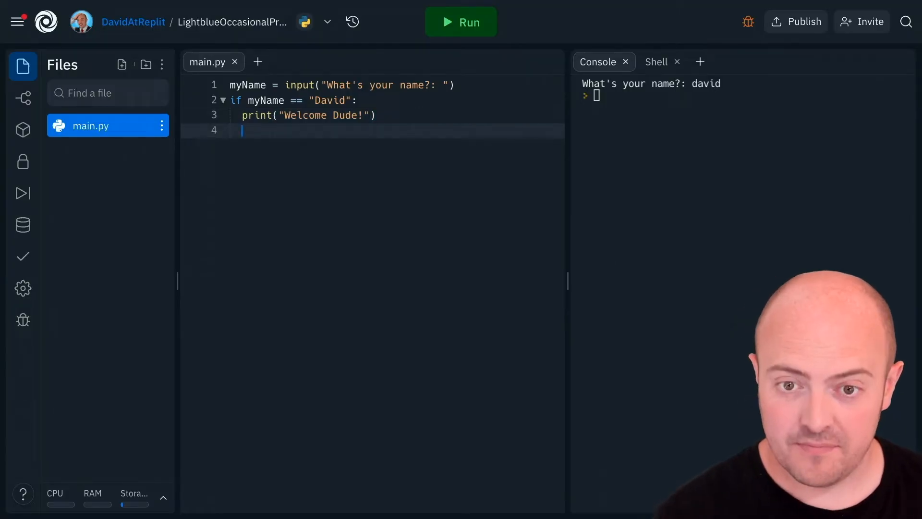
# Add print("You're just the baldest dude I've ever seen") under the check and run
pyautogui.write('print')
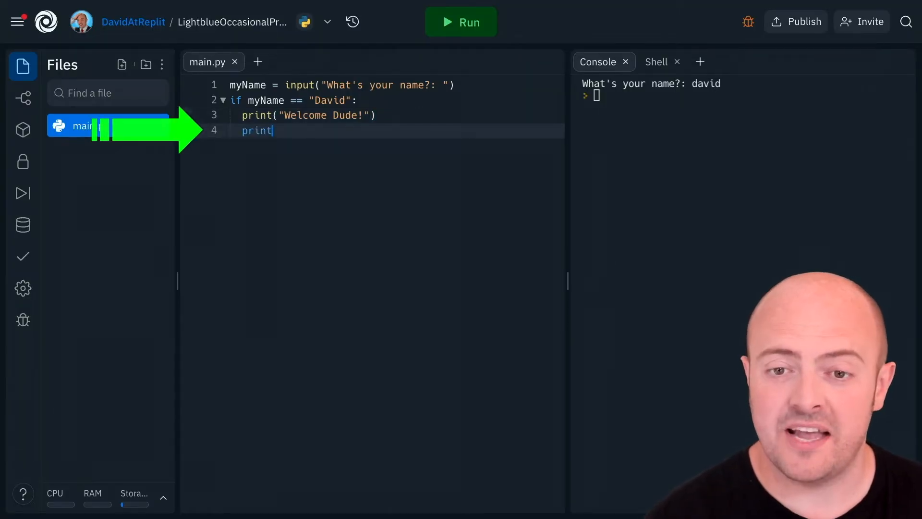
pyautogui.write('("")')
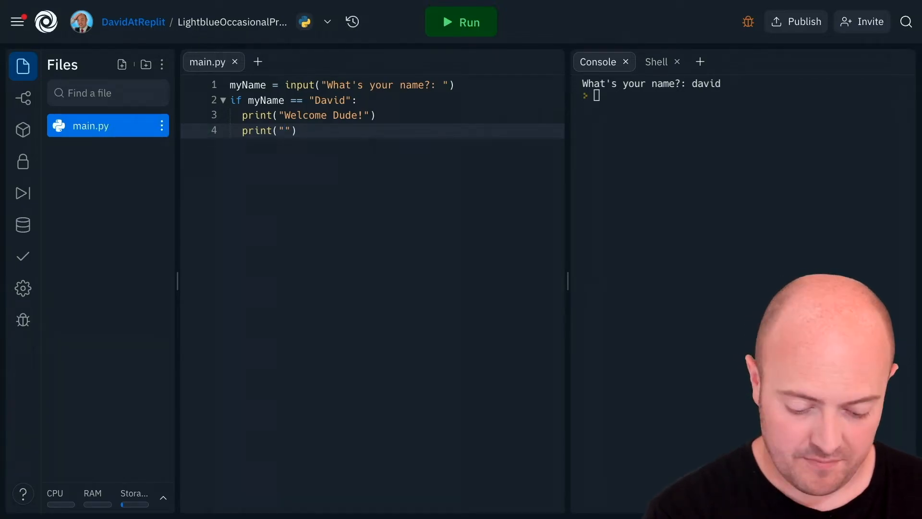
pyautogui.write("You're just the baldest dude")
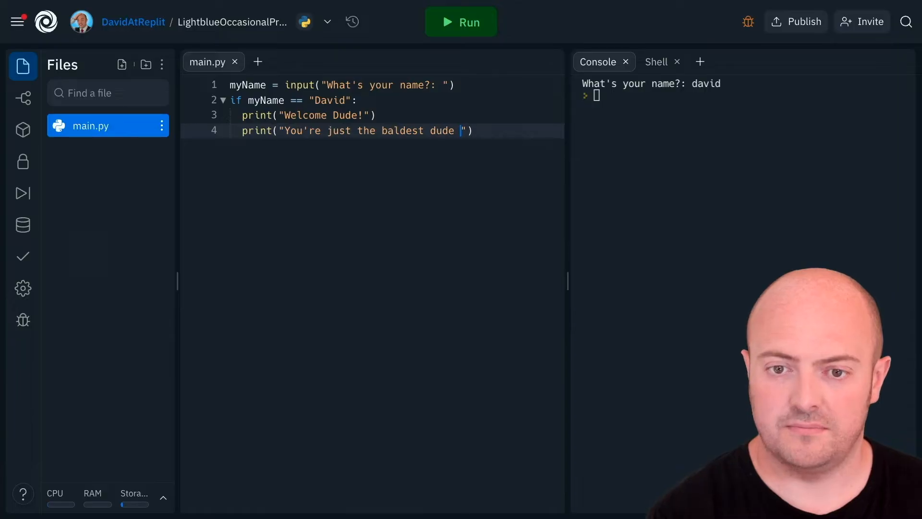
pyautogui.write("I've ever seen")
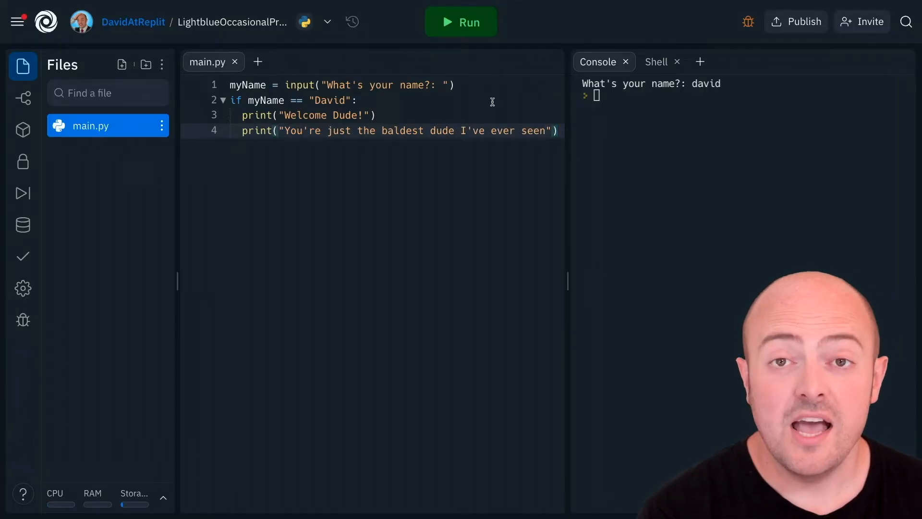
pyautogui.click(461, 22)
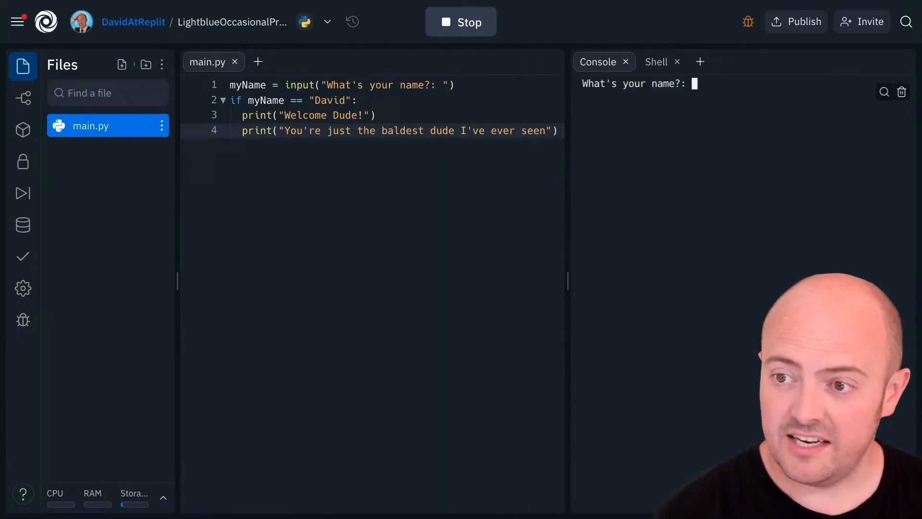
pyautogui.write('David')
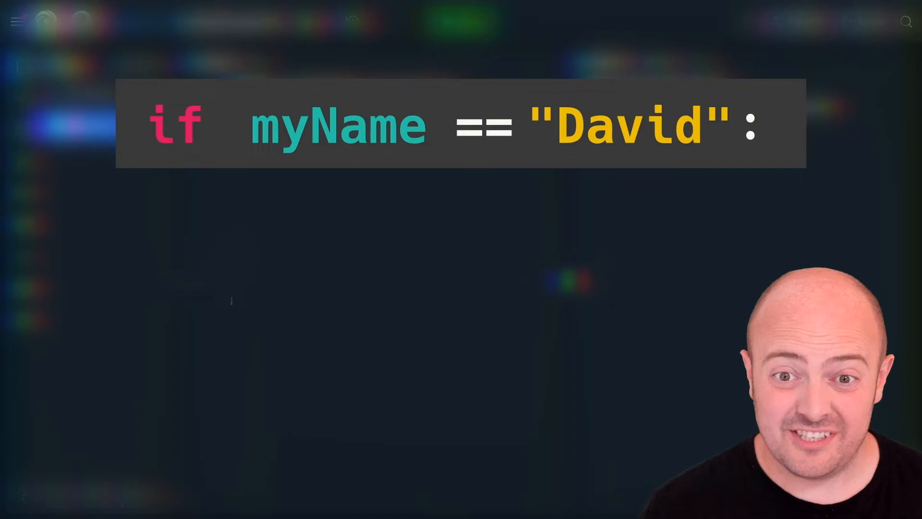
pyautogui.write('else')
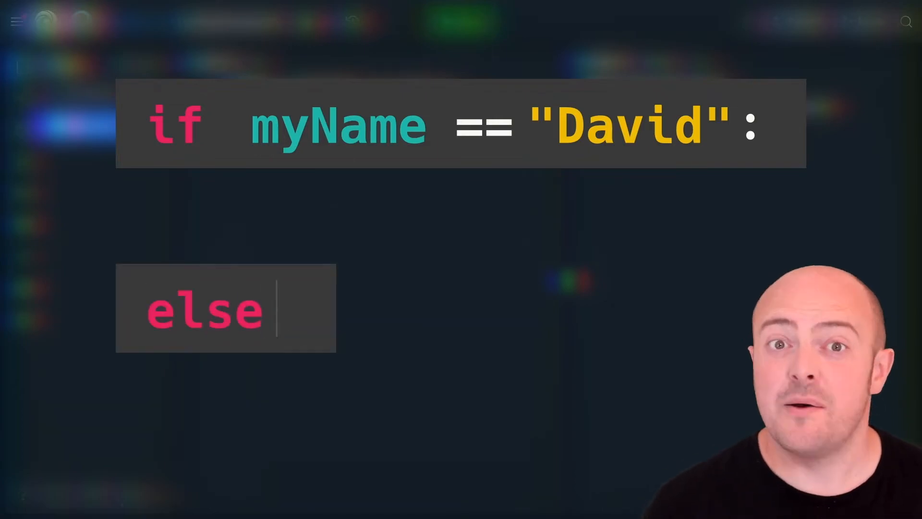
pyautogui.write(':')
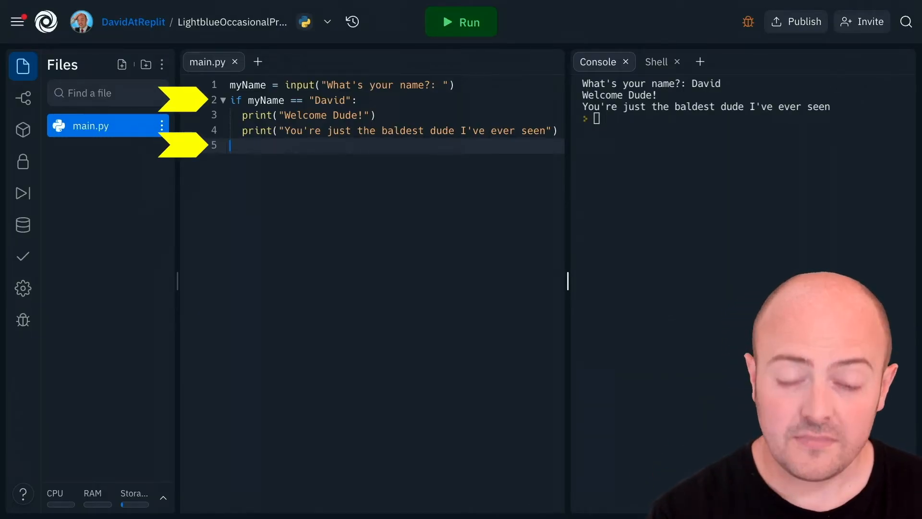
# Add else: with an indented print("Who on earth are you?!") and run it
pyautogui.write('else')
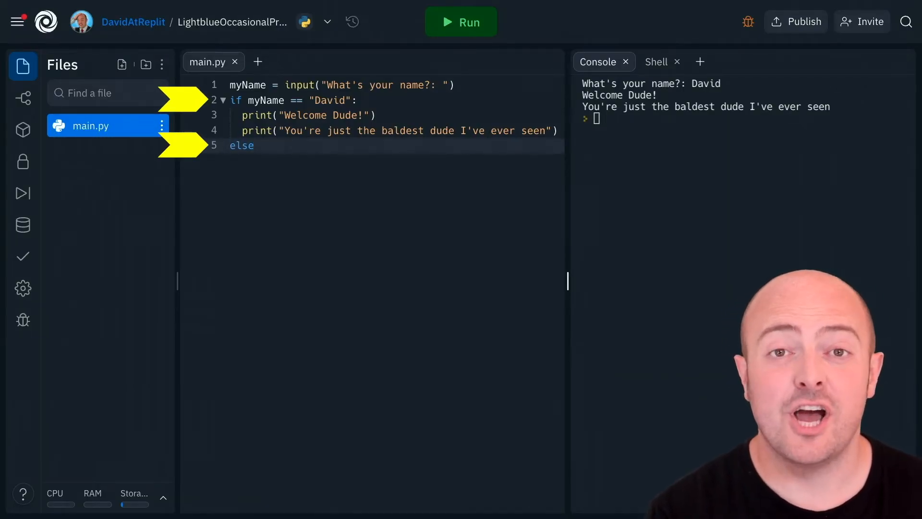
pyautogui.write(':')
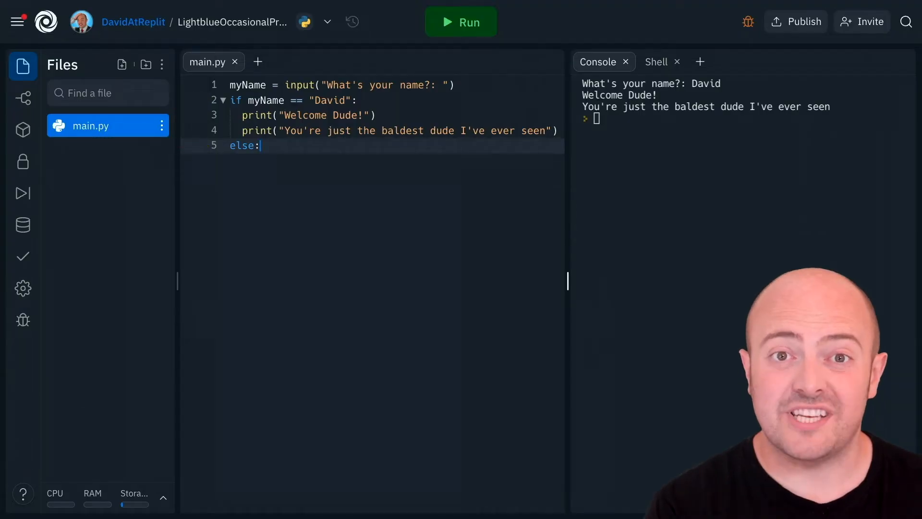
pyautogui.press('Enter')
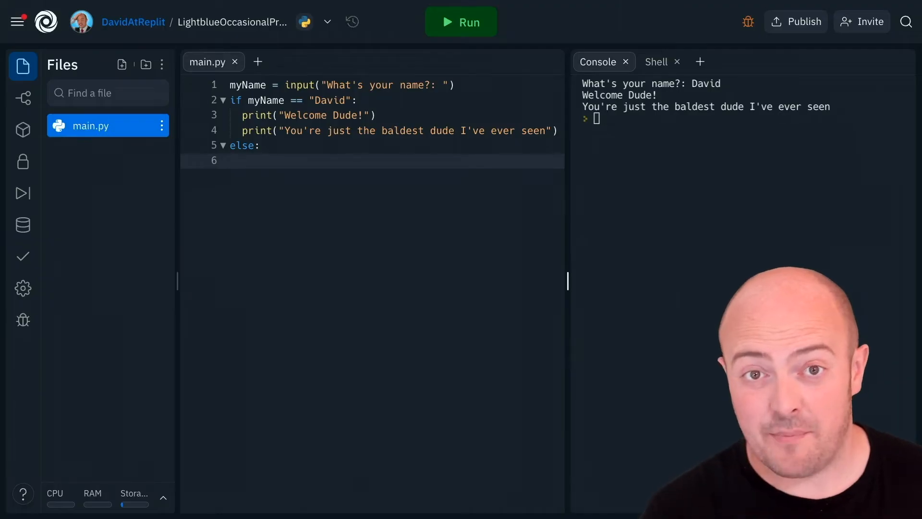
pyautogui.write('print("Who on earth are you?!")')
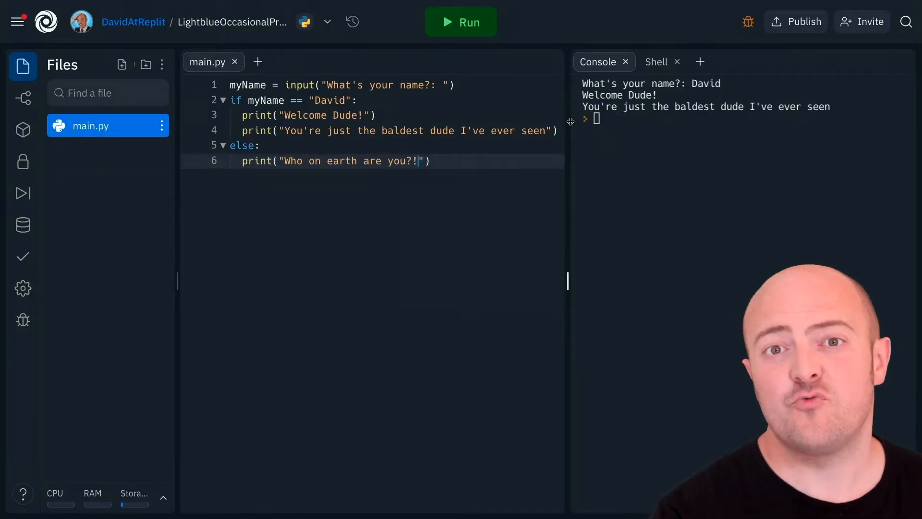
pyautogui.click(461, 22)
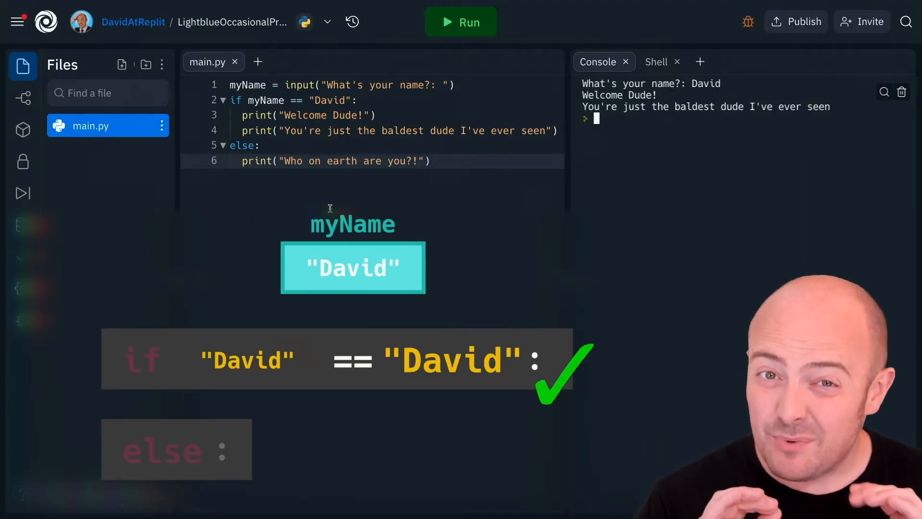
# Run the name program and submit a name other than David
pyautogui.click(460, 23)
pyautogui.write('Pa')
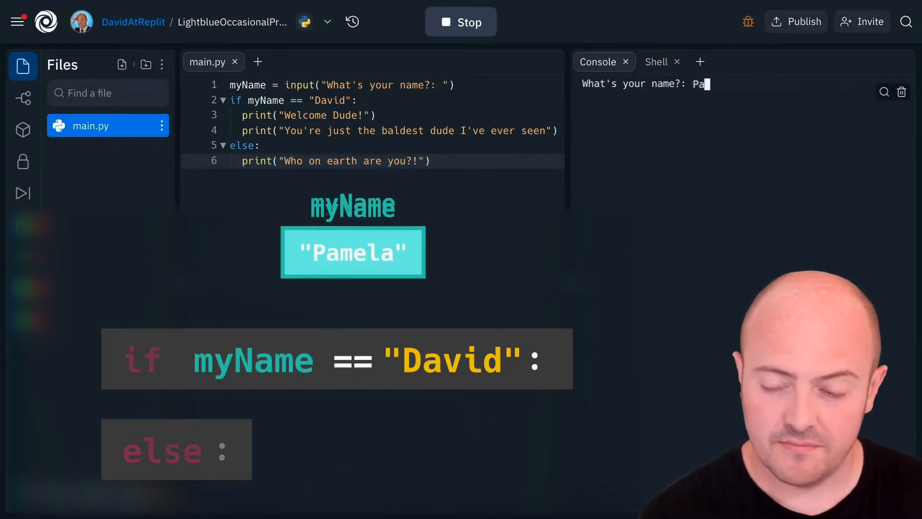
pyautogui.press('Enter')
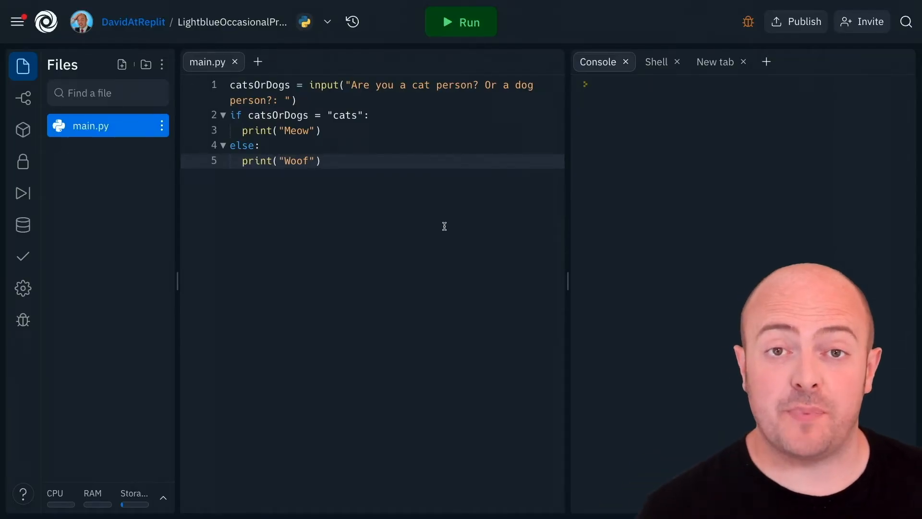
pyautogui.moveTo(432, 228)
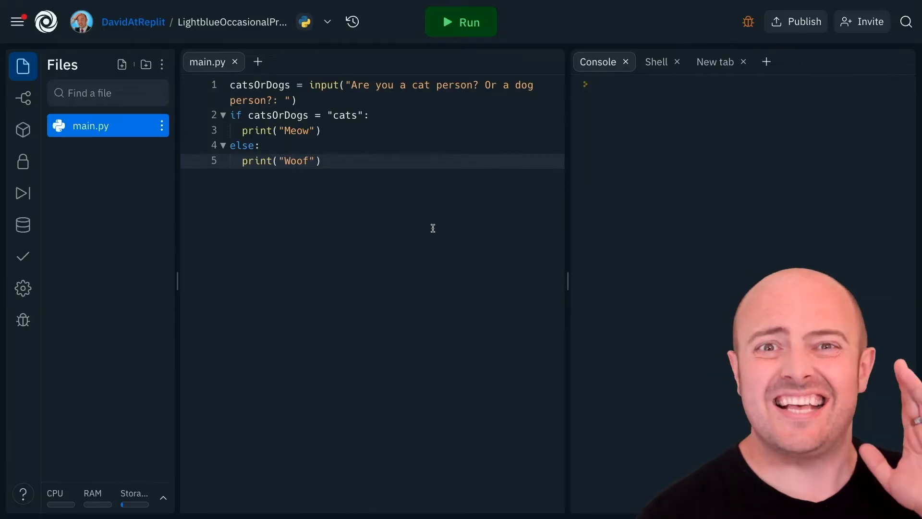
# Change = to == in the cats condition, rerun, and answer cats to get Meow
pyautogui.click(461, 22)
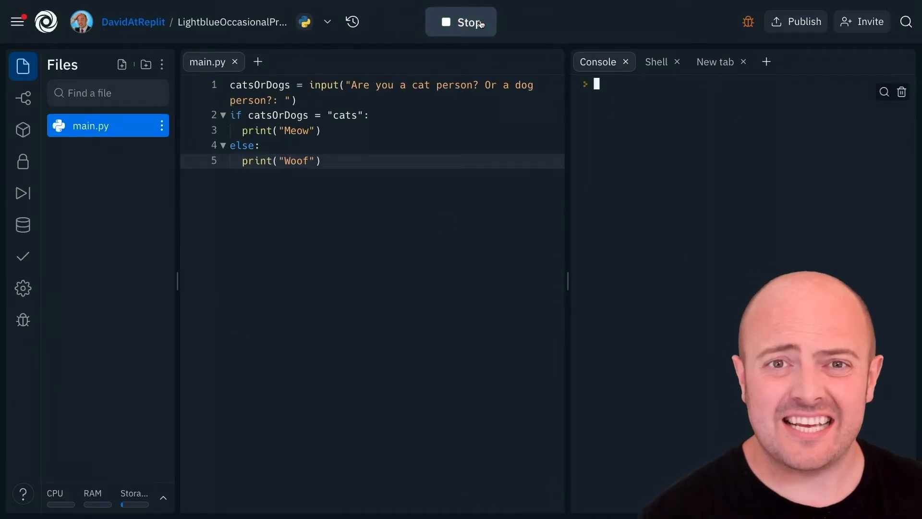
pyautogui.click(461, 22)
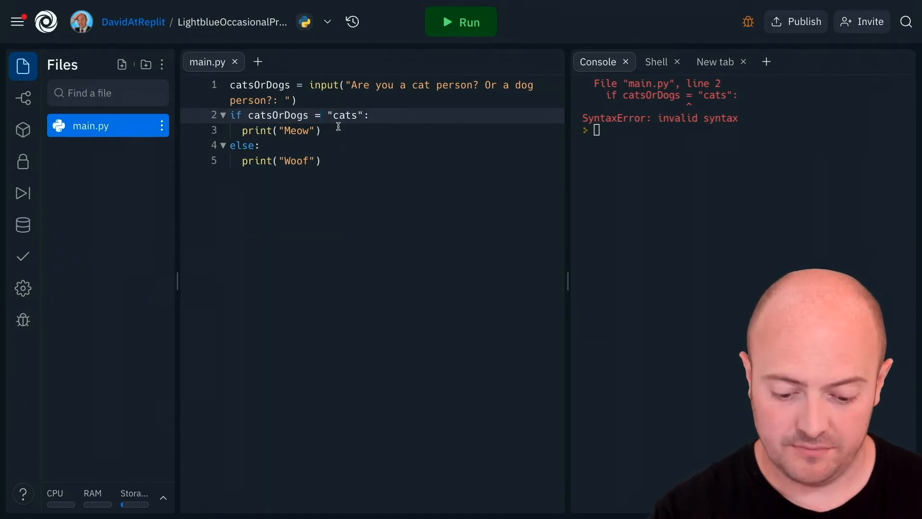
pyautogui.write('=')
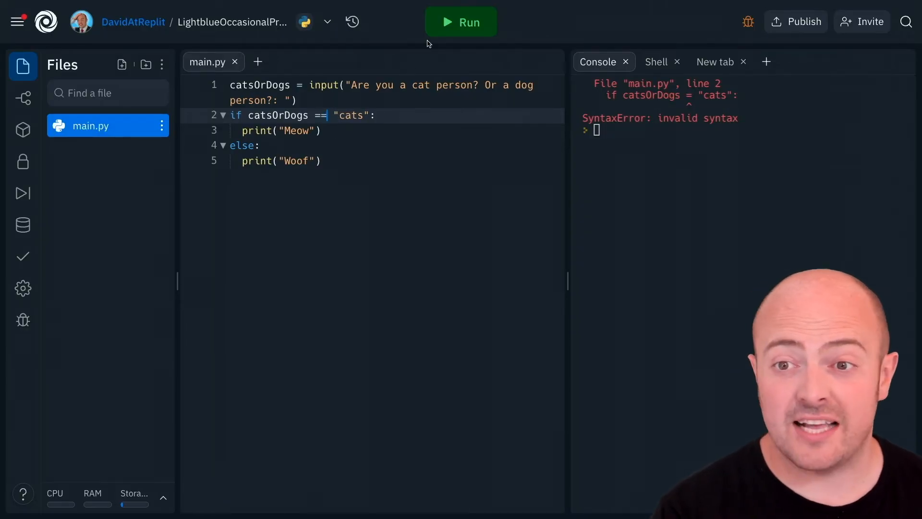
pyautogui.click(461, 22)
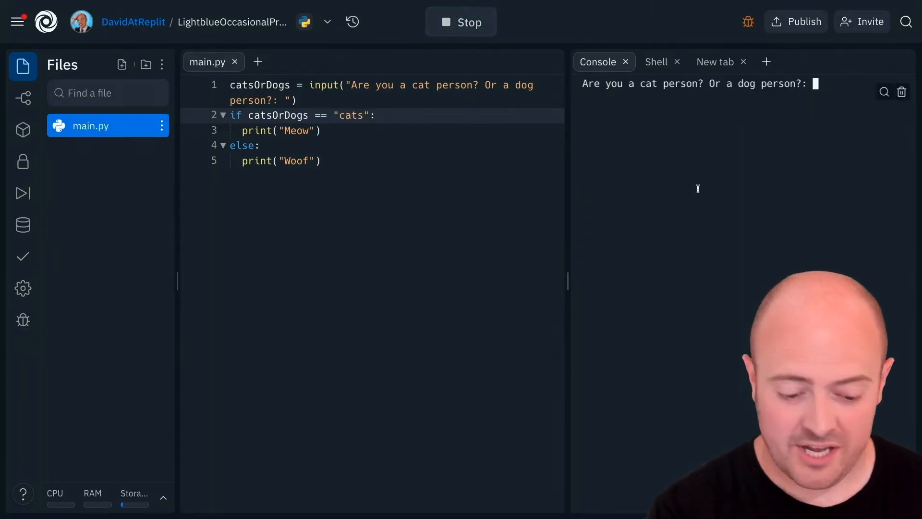
pyautogui.write('Ca')
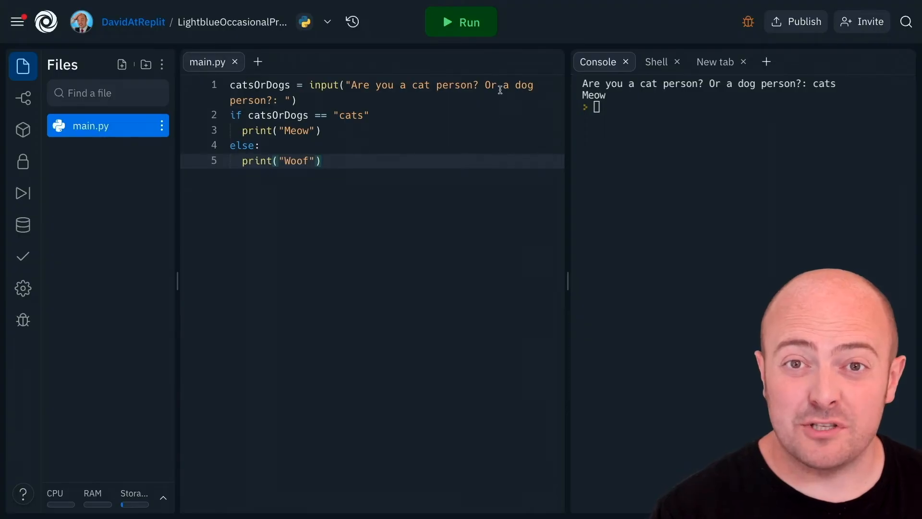
# Run to see the SyntaxError, then add the colon back after the cats condition
pyautogui.click(461, 23)
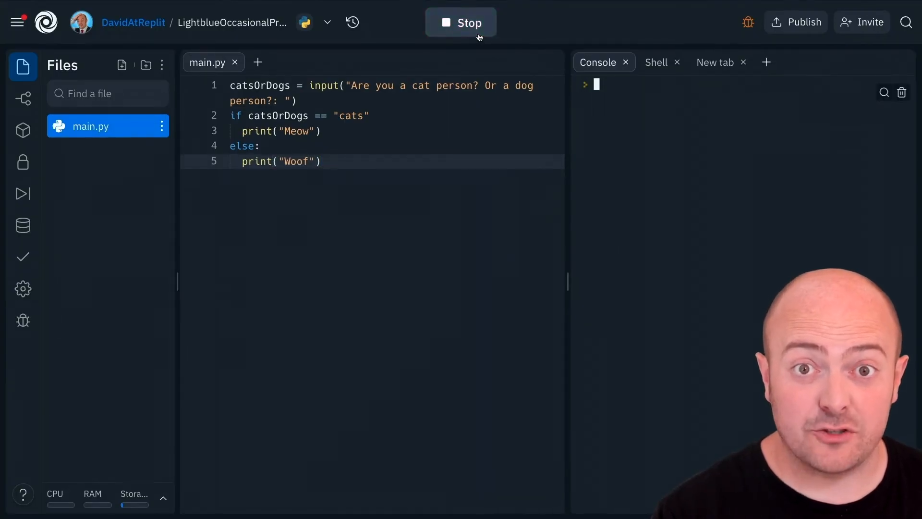
pyautogui.click(460, 22)
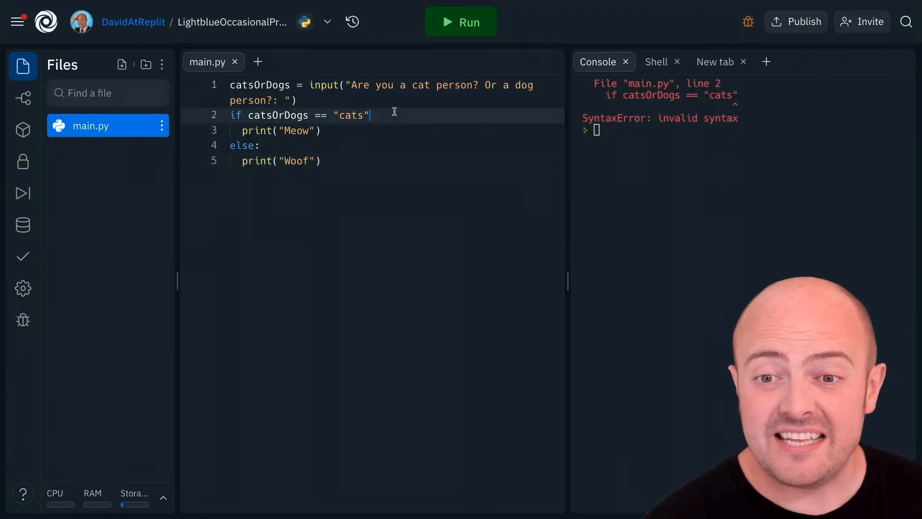
pyautogui.write(':')
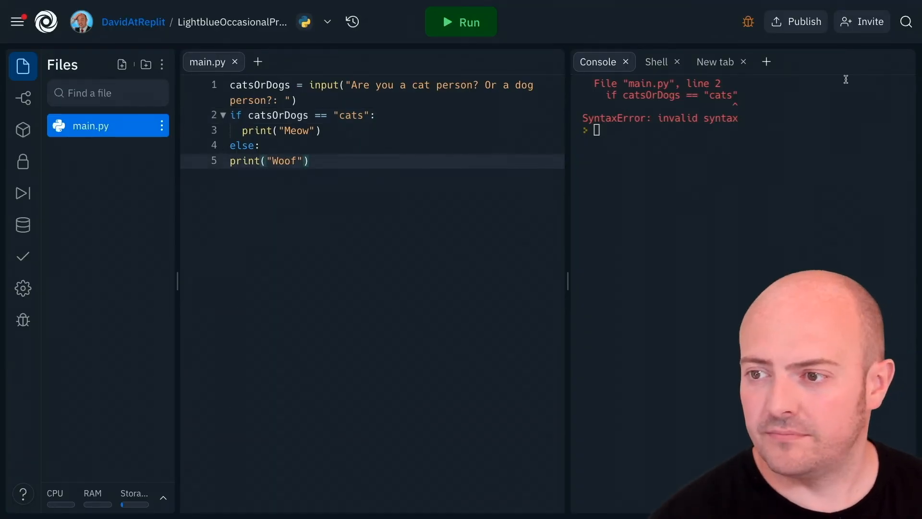
pyautogui.moveTo(481, 28)
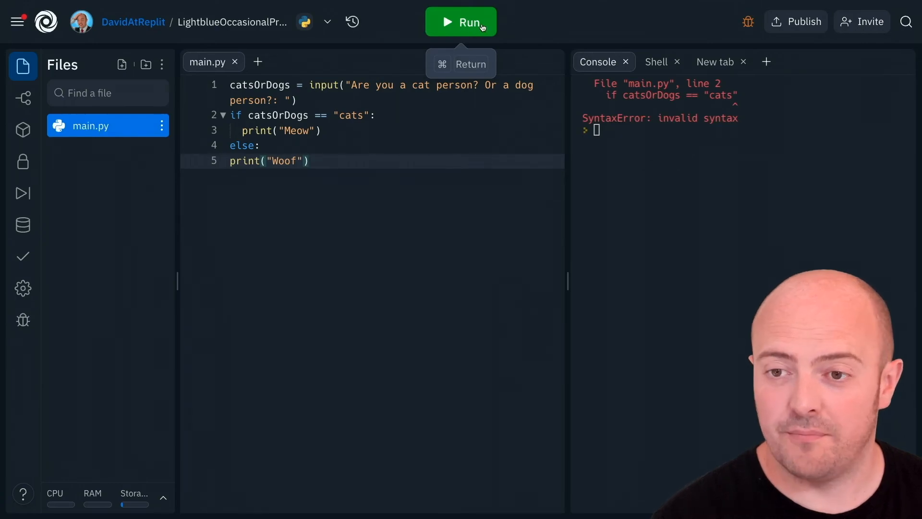
# Run to get the IndentationError on line 5 and place the cursor before print("Woof")
pyautogui.click(461, 22)
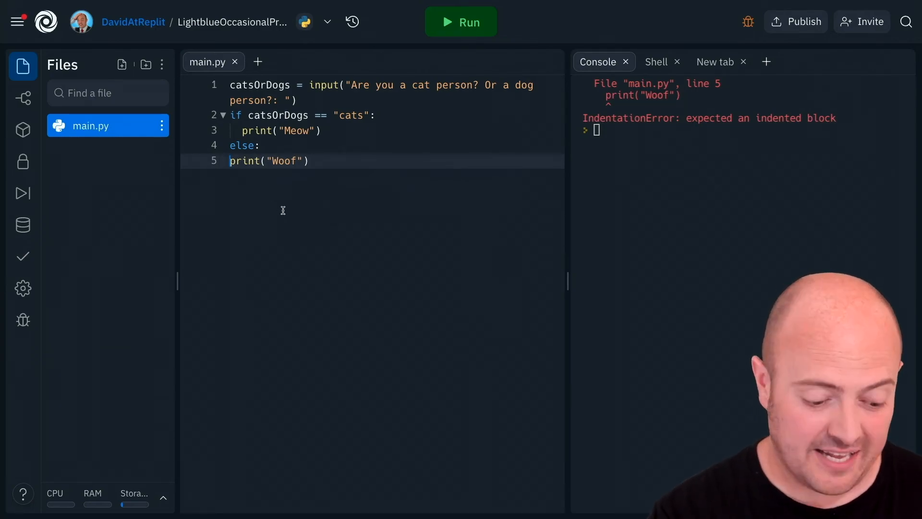
pyautogui.click(461, 22)
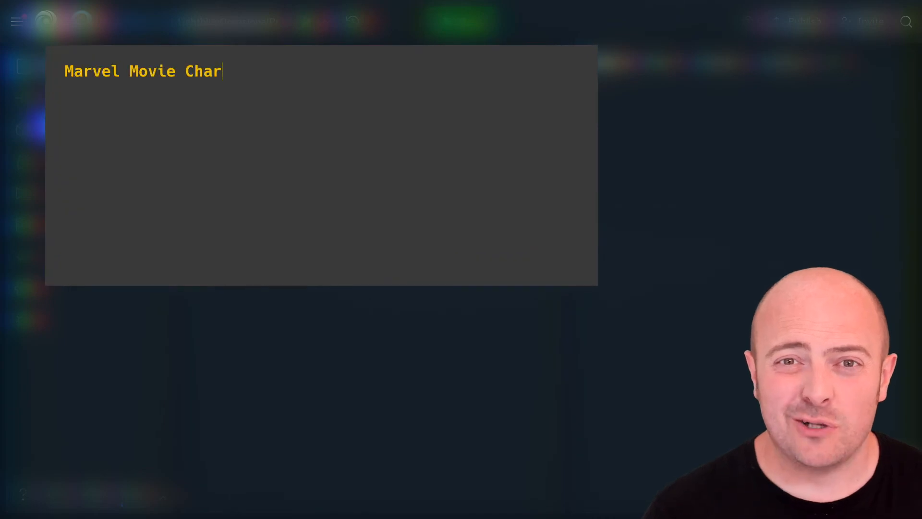
pyautogui.write('acter Creator')
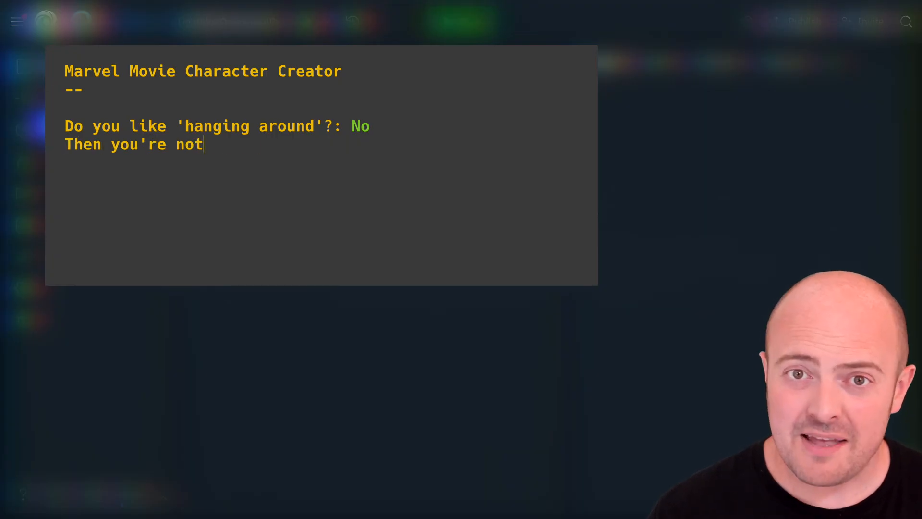
pyautogui.write('Spider-man')
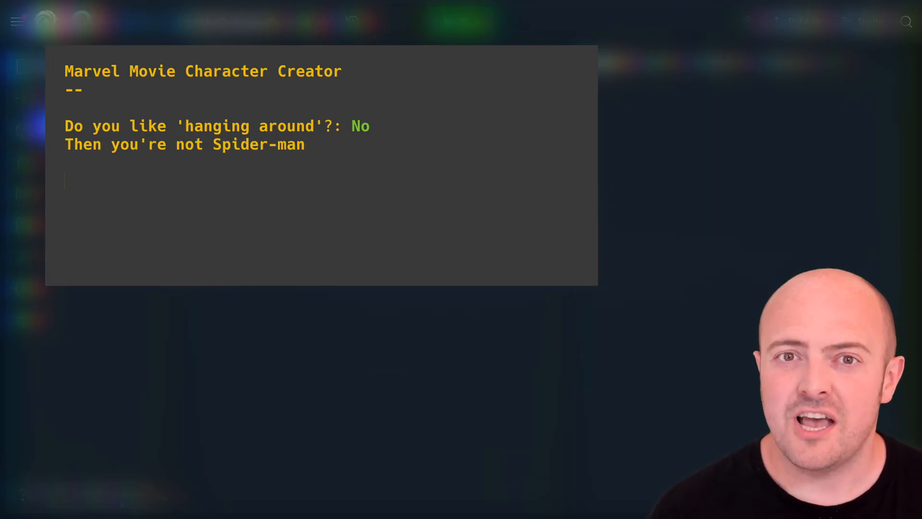